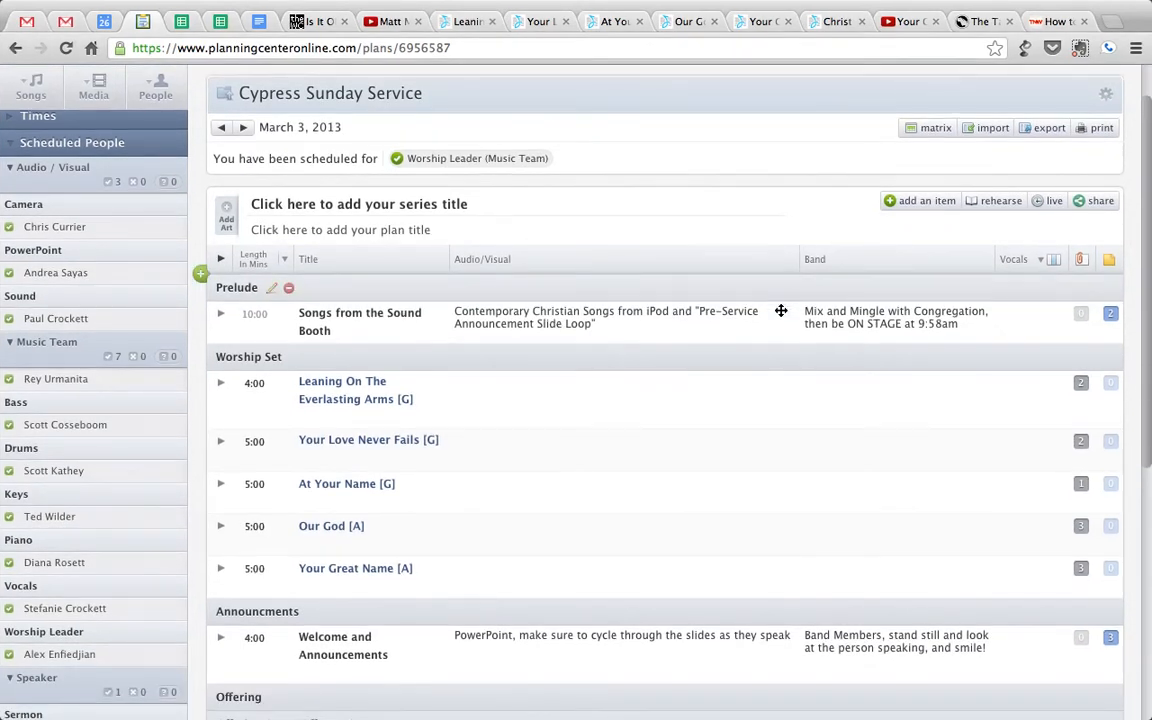
# - Download the G chord chart .doc from the Leaning On The Everlasting Arms key attachments
pyautogui.scroll(-3)
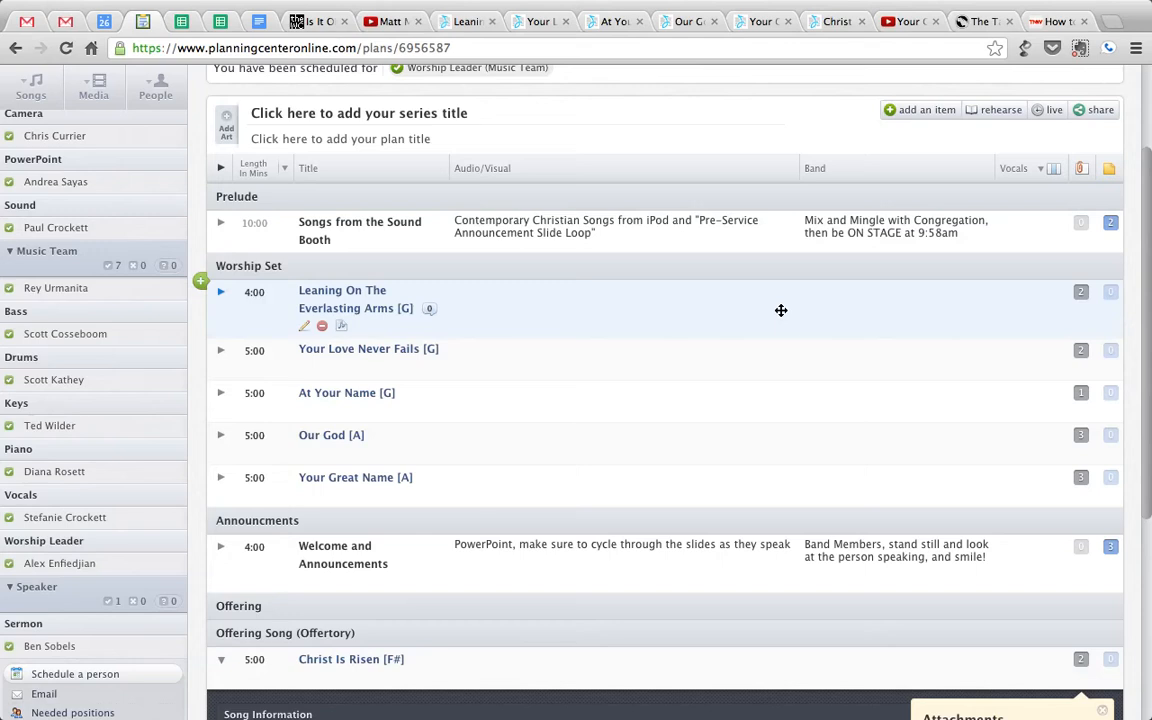
pyautogui.scroll(-3)
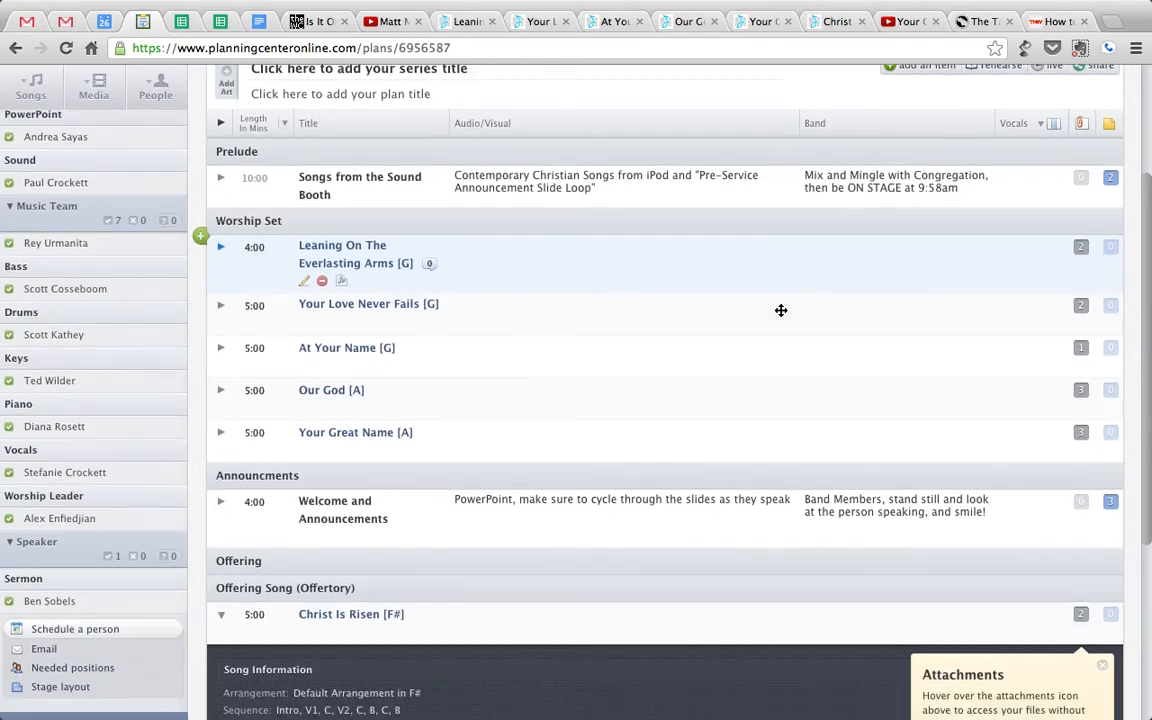
pyautogui.moveTo(366, 264)
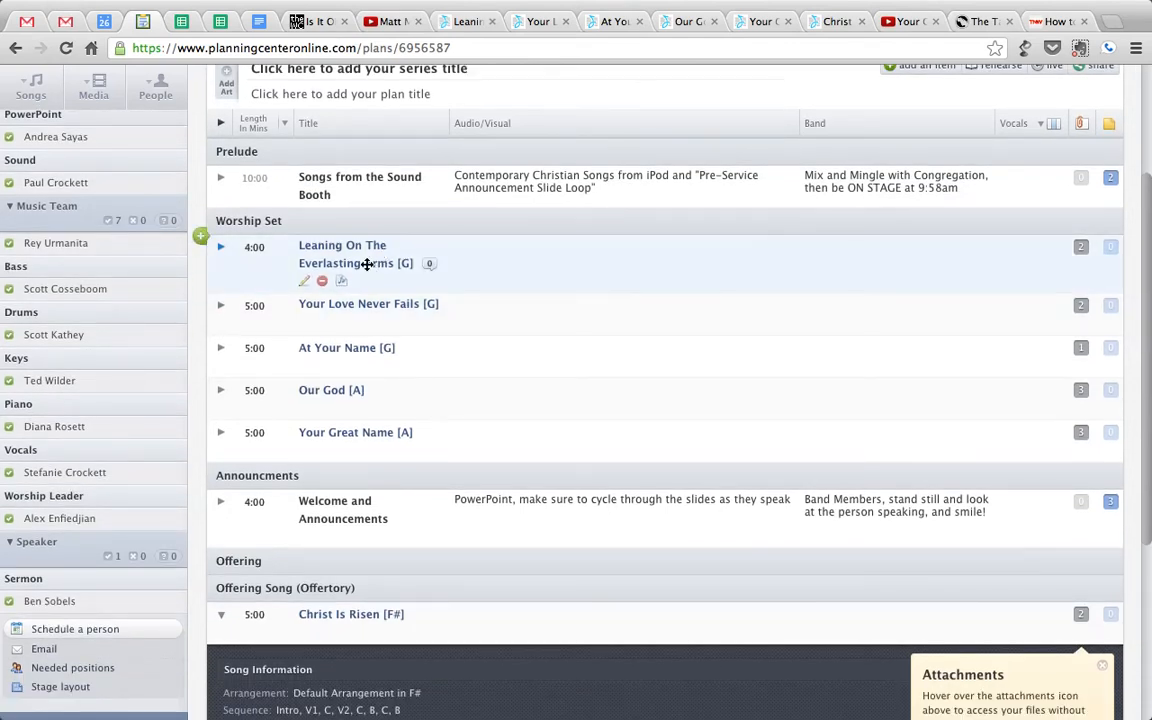
pyautogui.moveTo(370, 352)
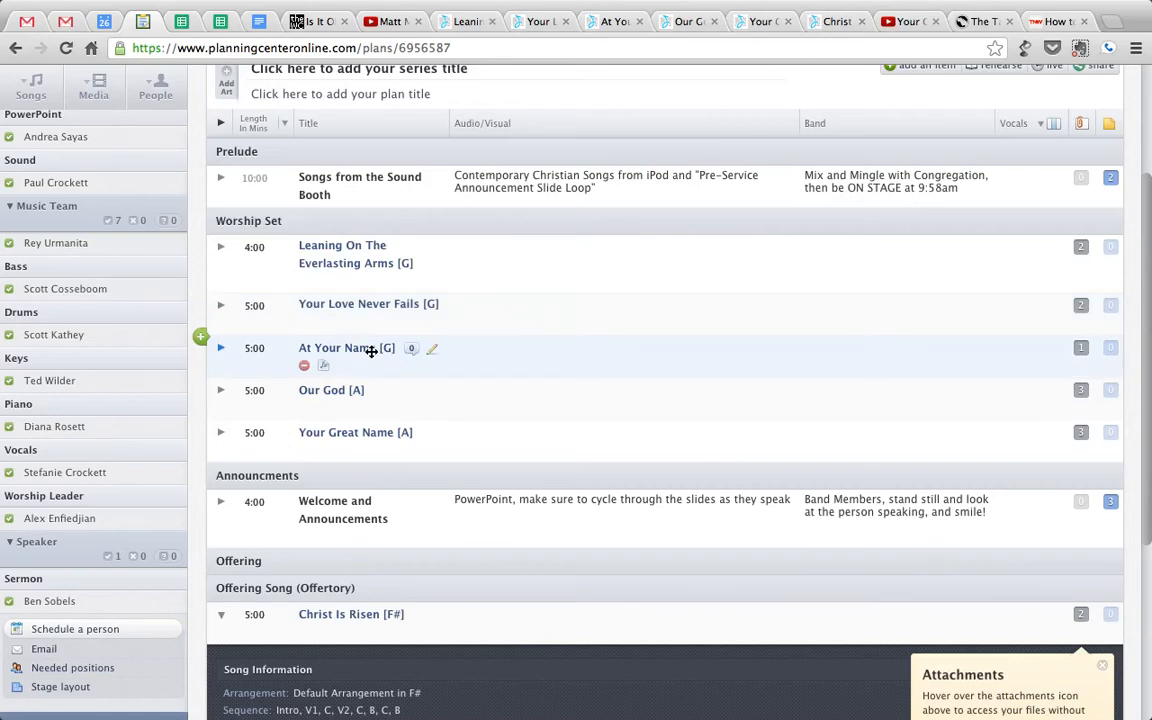
pyautogui.moveTo(880, 336)
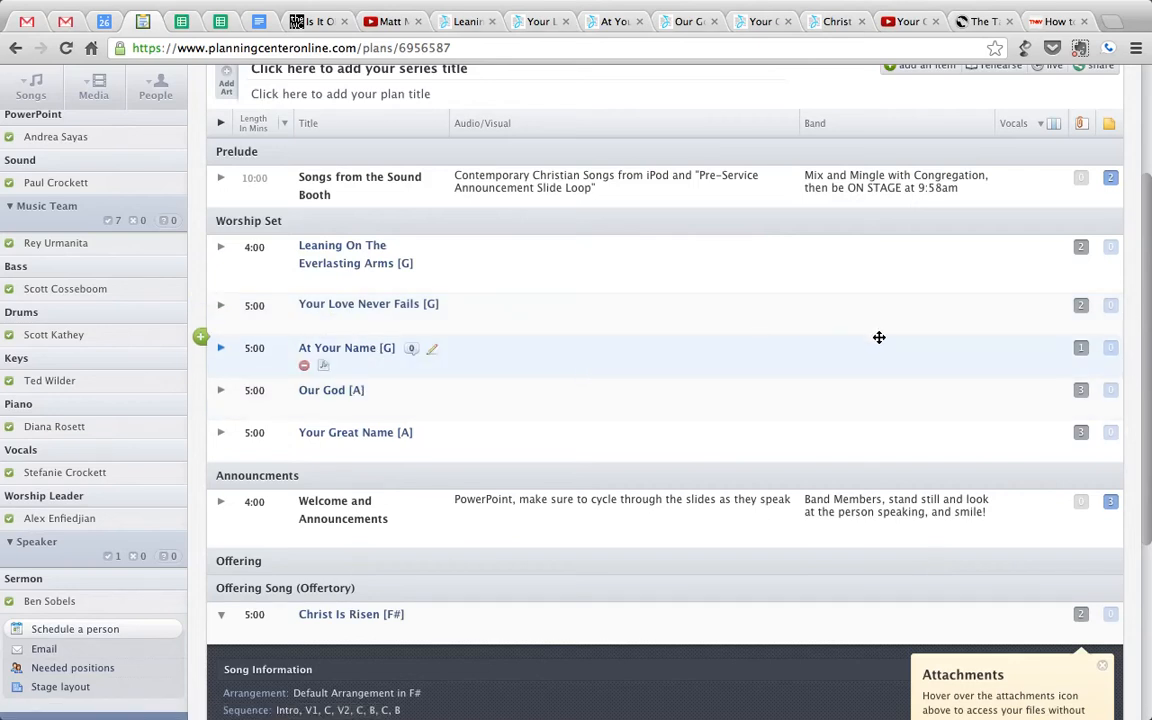
pyautogui.click(1084, 246)
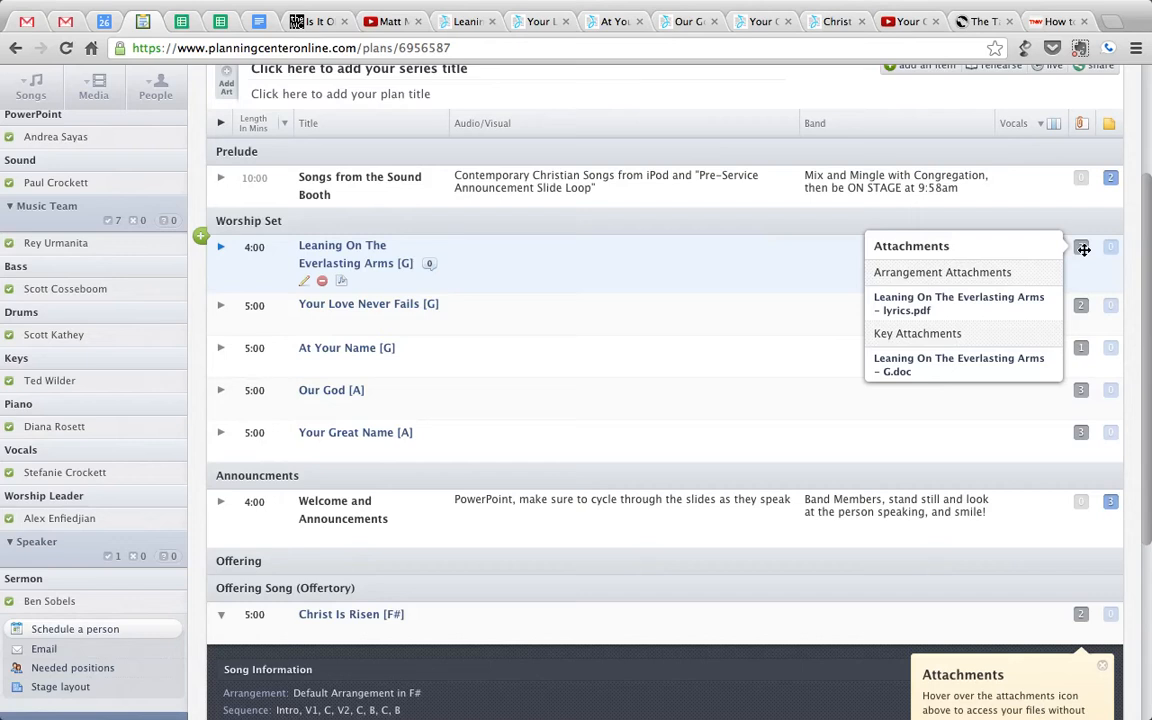
pyautogui.moveTo(1088, 252)
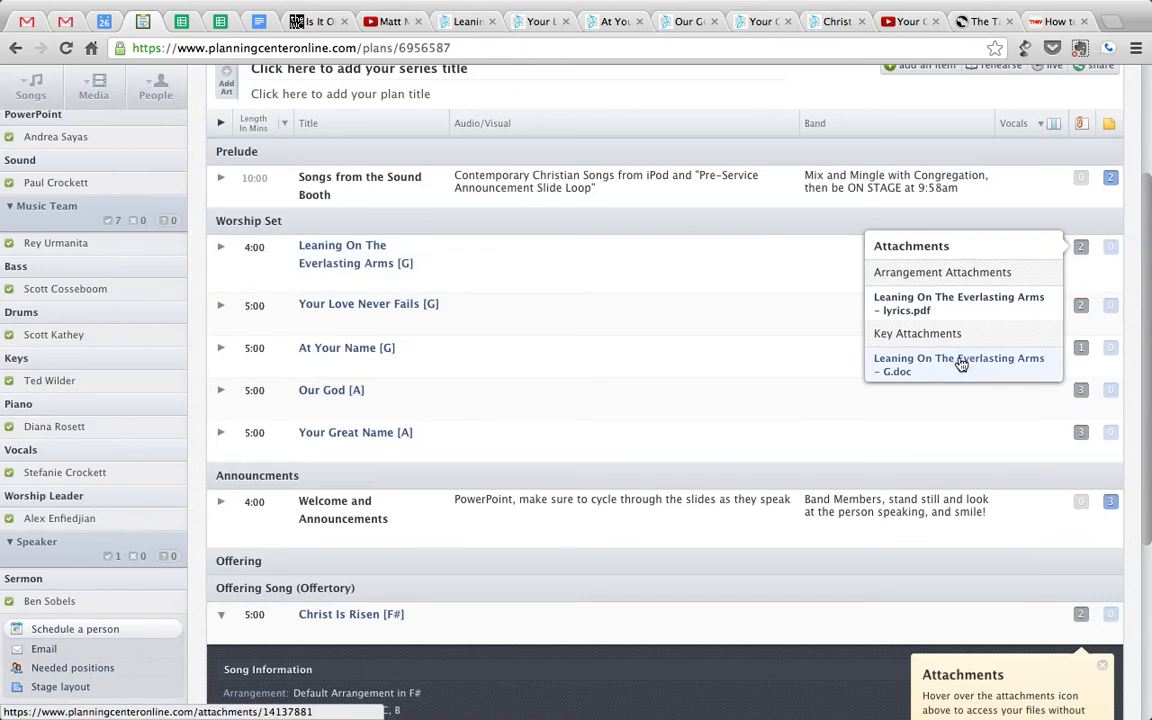
pyautogui.click(960, 364)
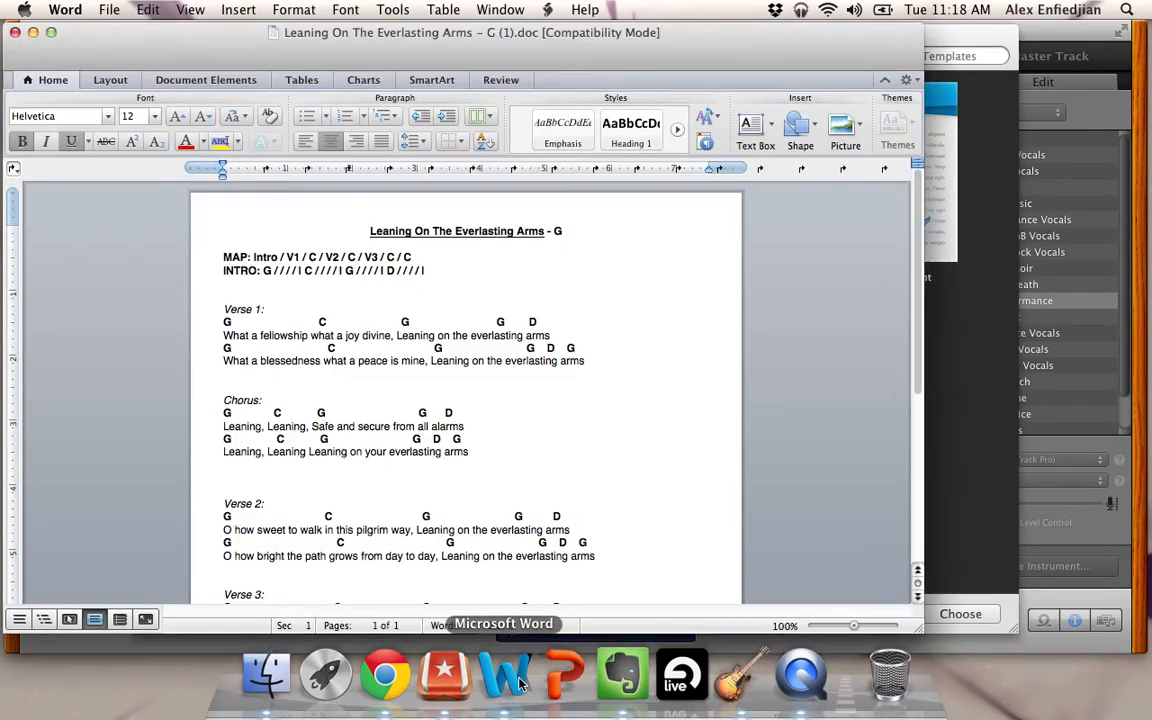
# - Read the G chord chart's map, intro and verses in Word down to Verse 3
pyautogui.scroll(-3)
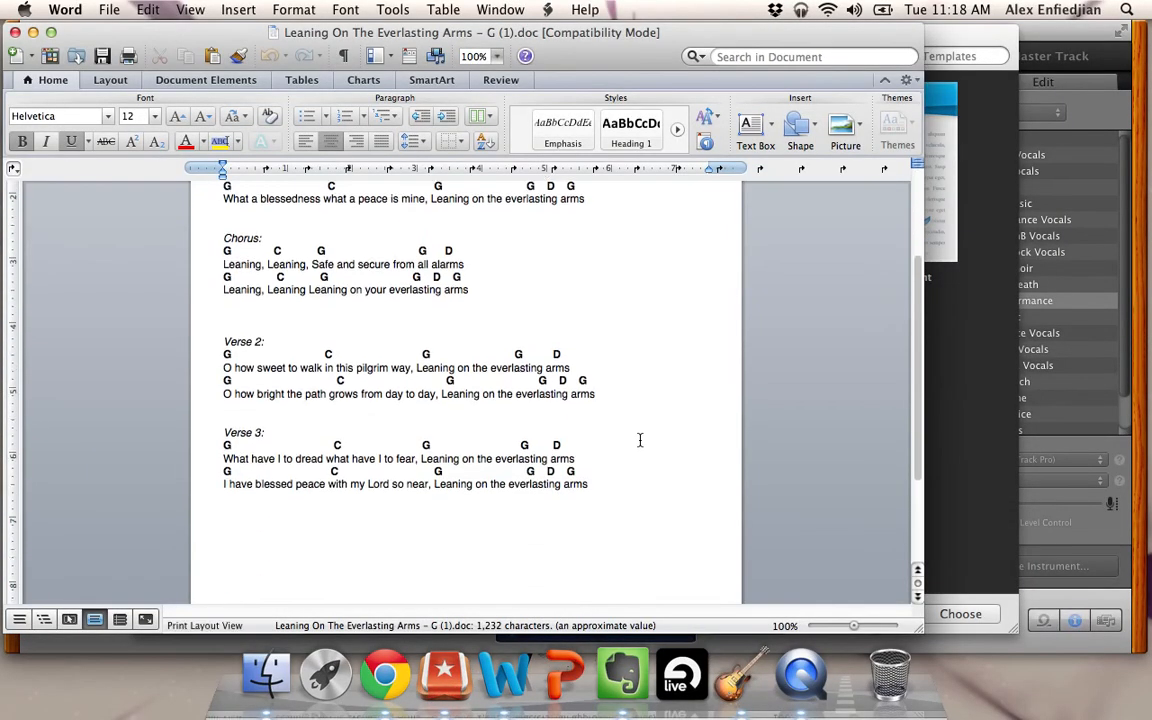
pyautogui.click(380, 672)
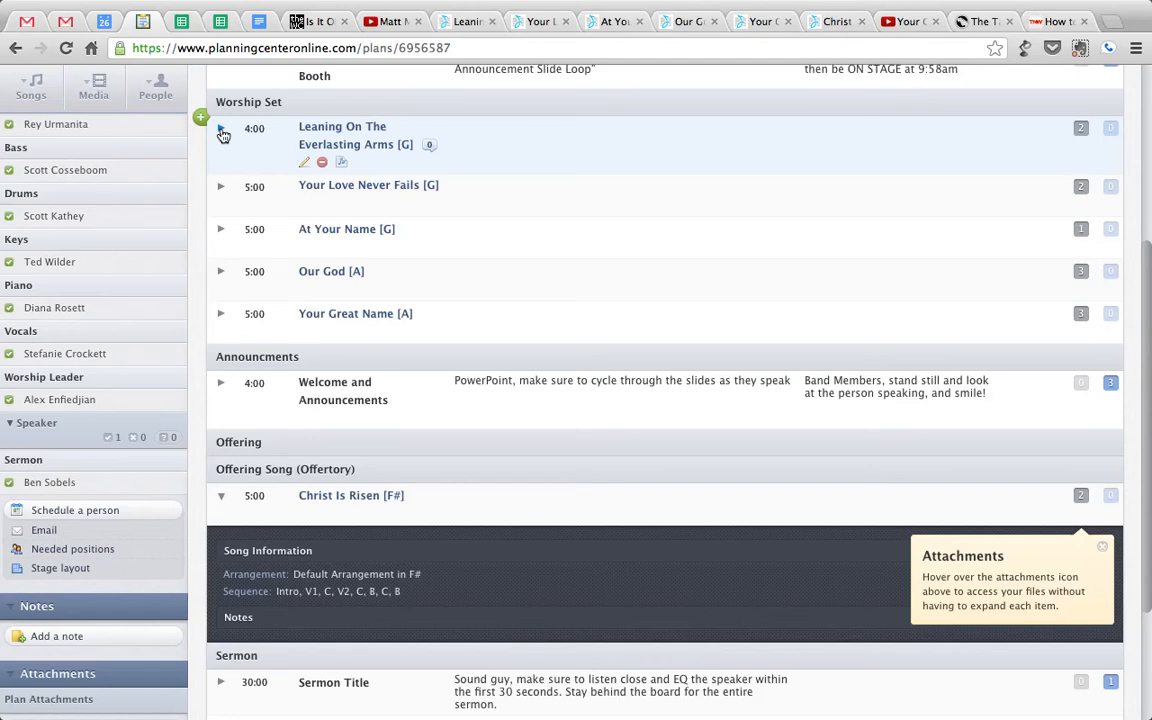
# - Expand Leaning On The Everlasting Arms to show its arrangement, meter and song sequence
pyautogui.click(220, 136)
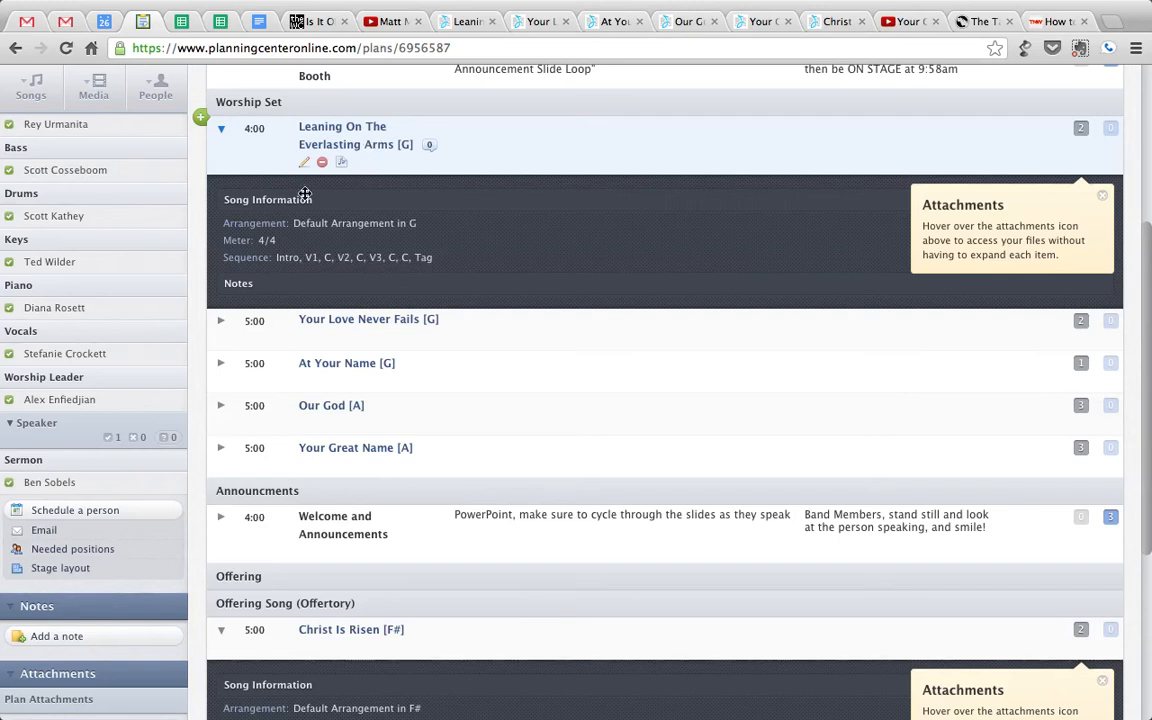
pyautogui.click(222, 128)
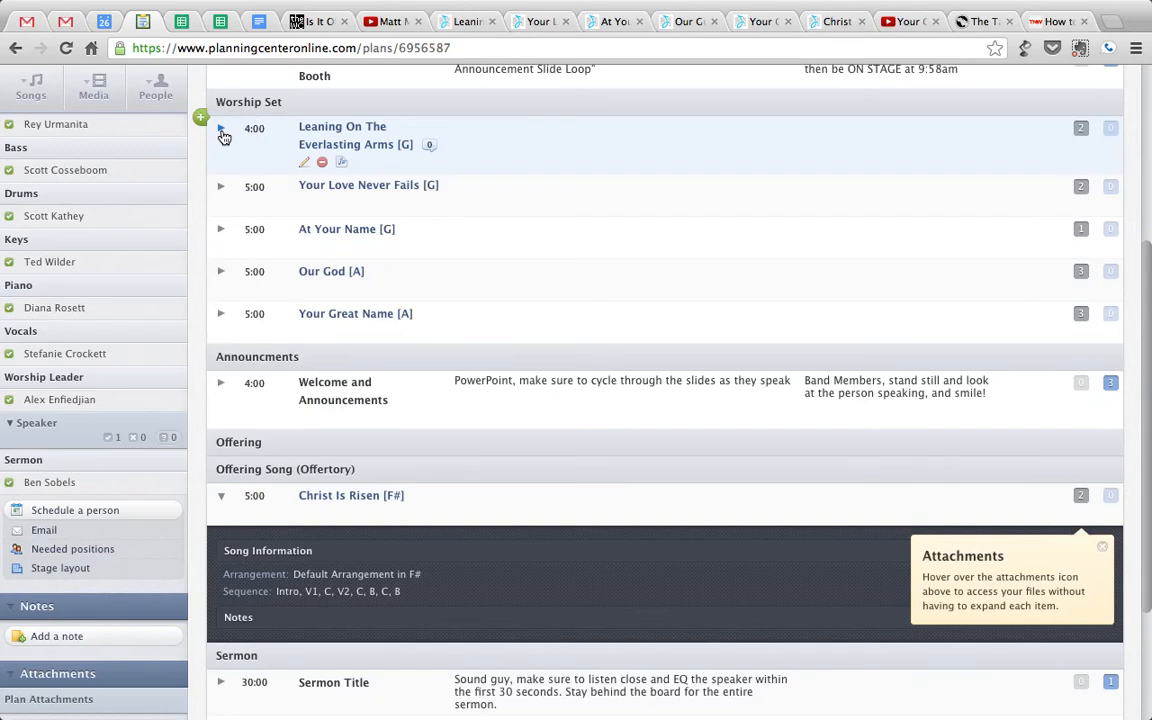
pyautogui.click(220, 136)
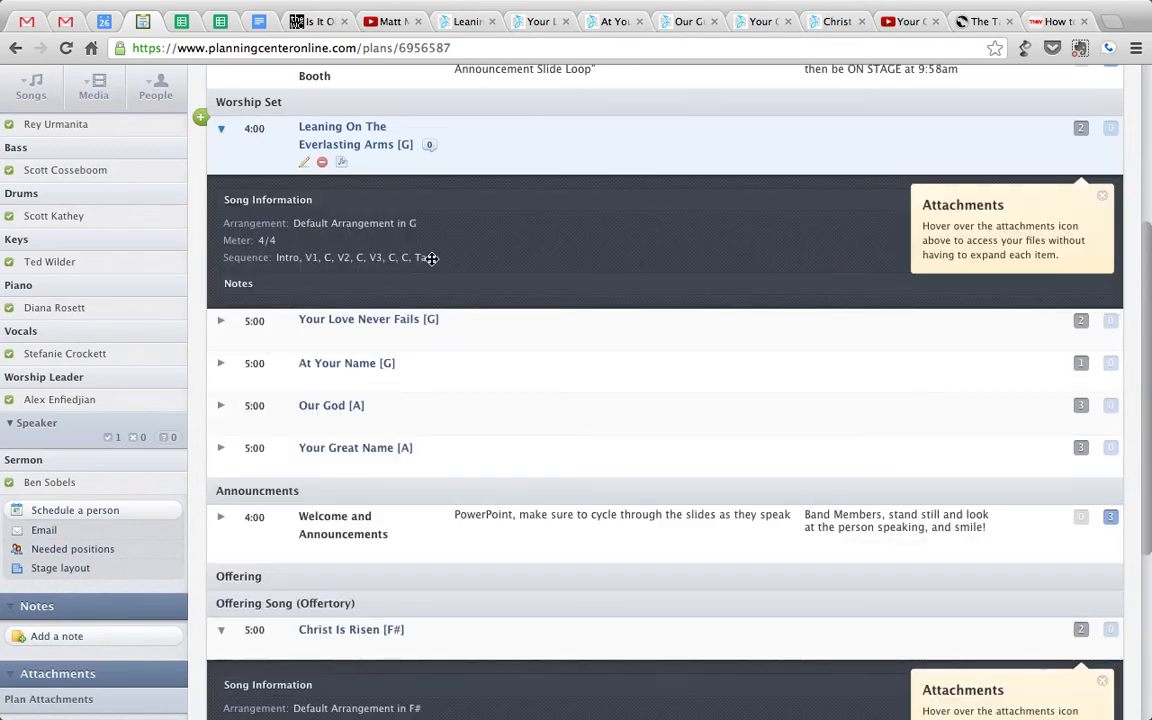
pyautogui.scroll(-3)
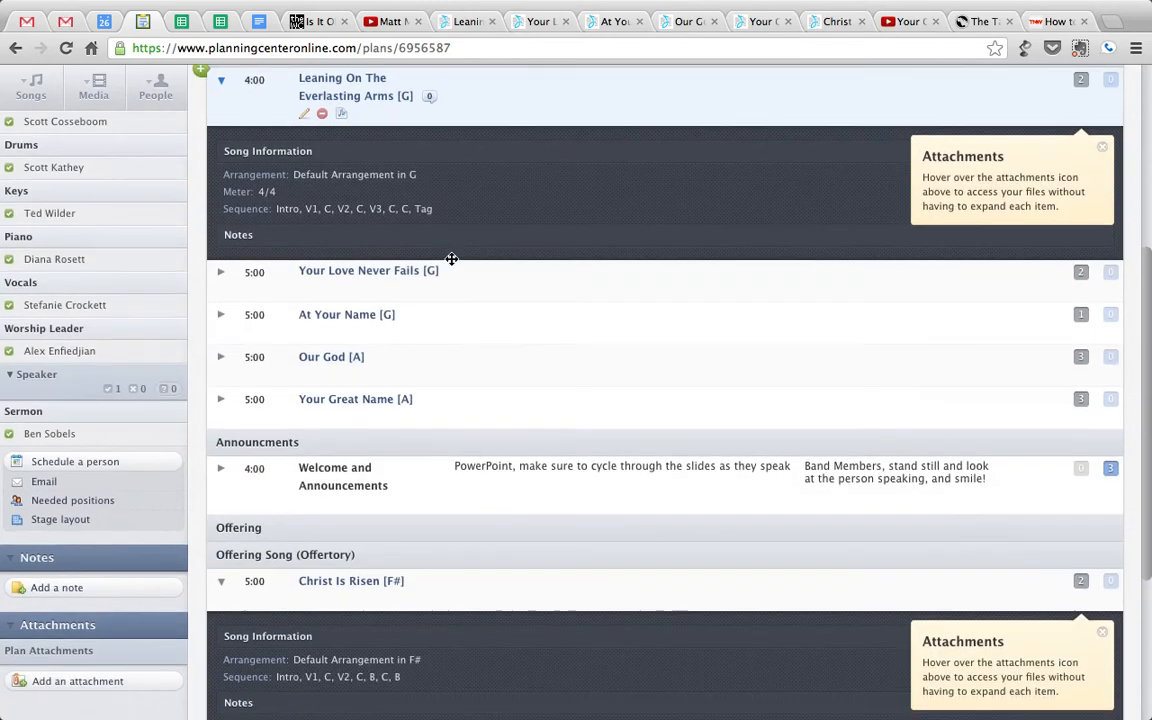
pyautogui.scroll(-3)
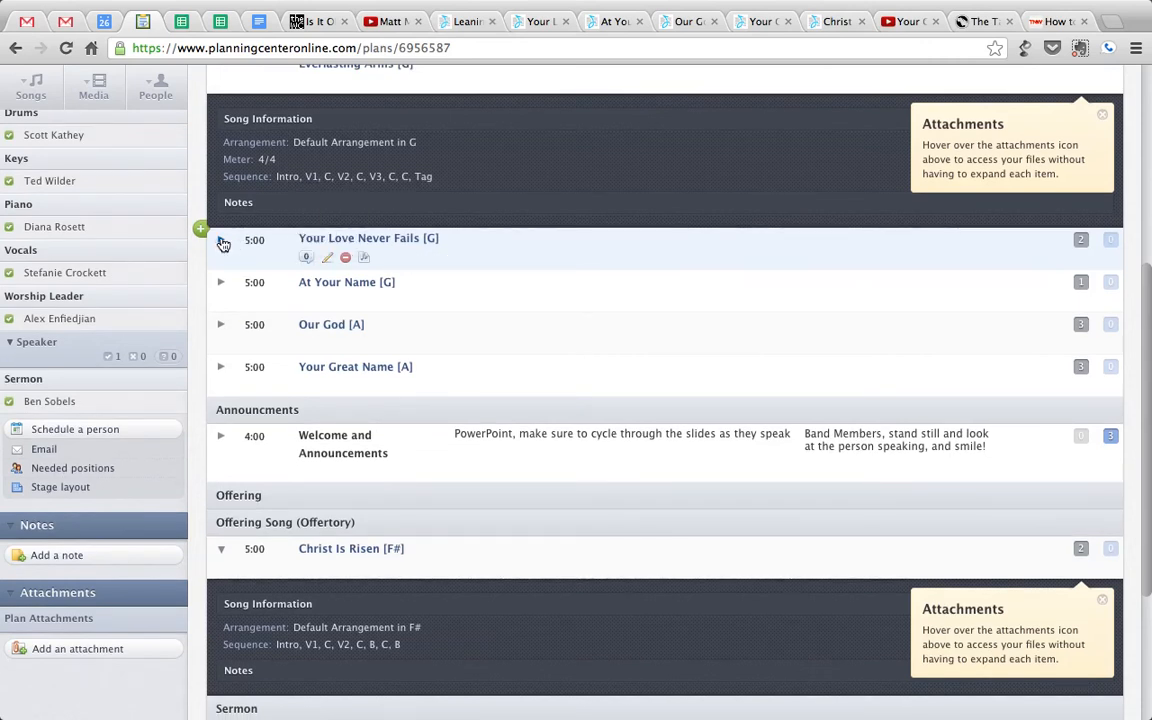
# - Expand Your Love Never Fails to show its song sequence
pyautogui.click(220, 240)
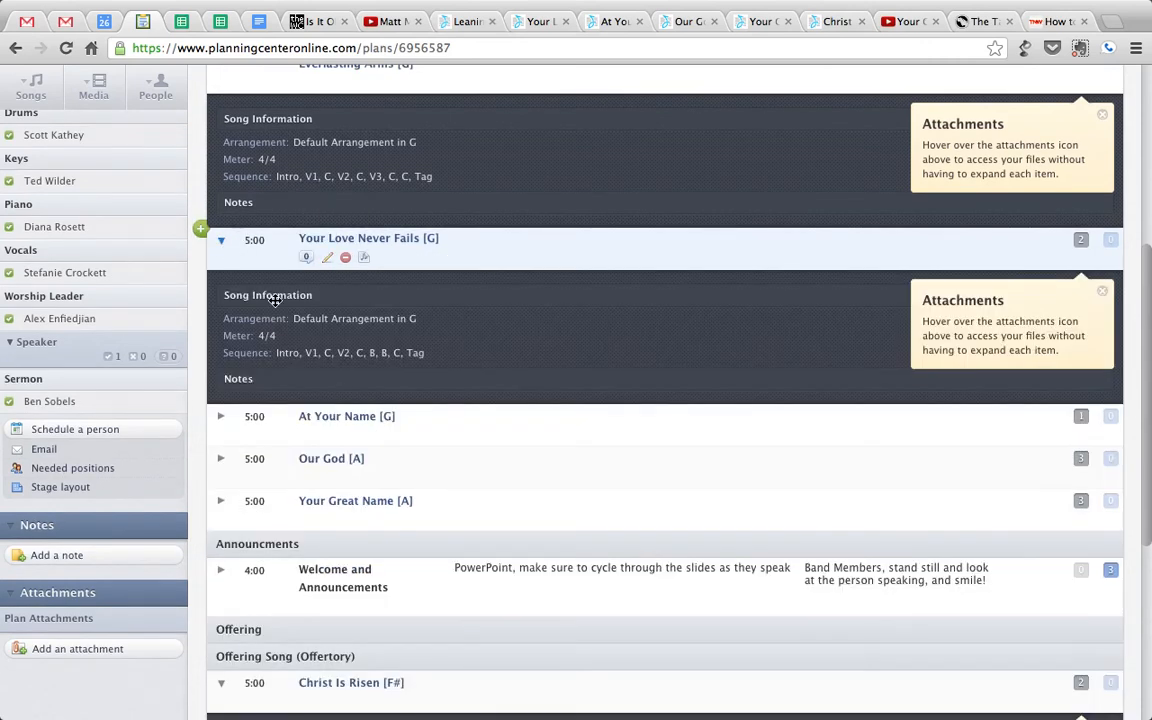
pyautogui.scroll(-3)
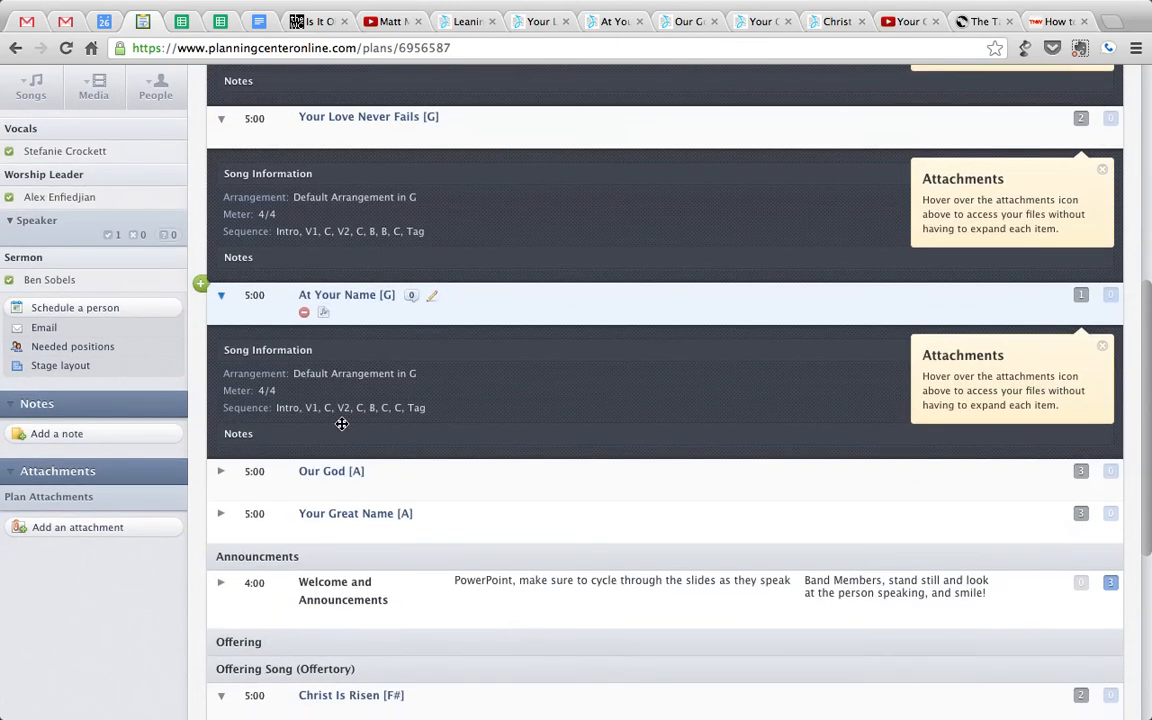
pyautogui.scroll(-3)
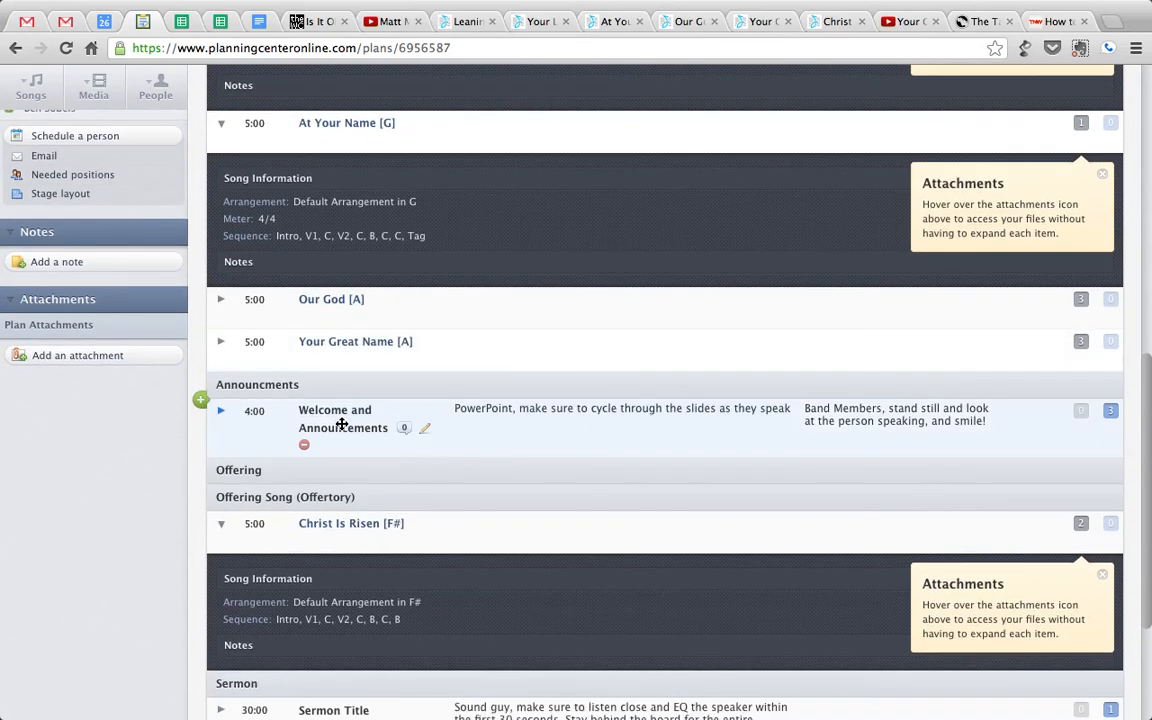